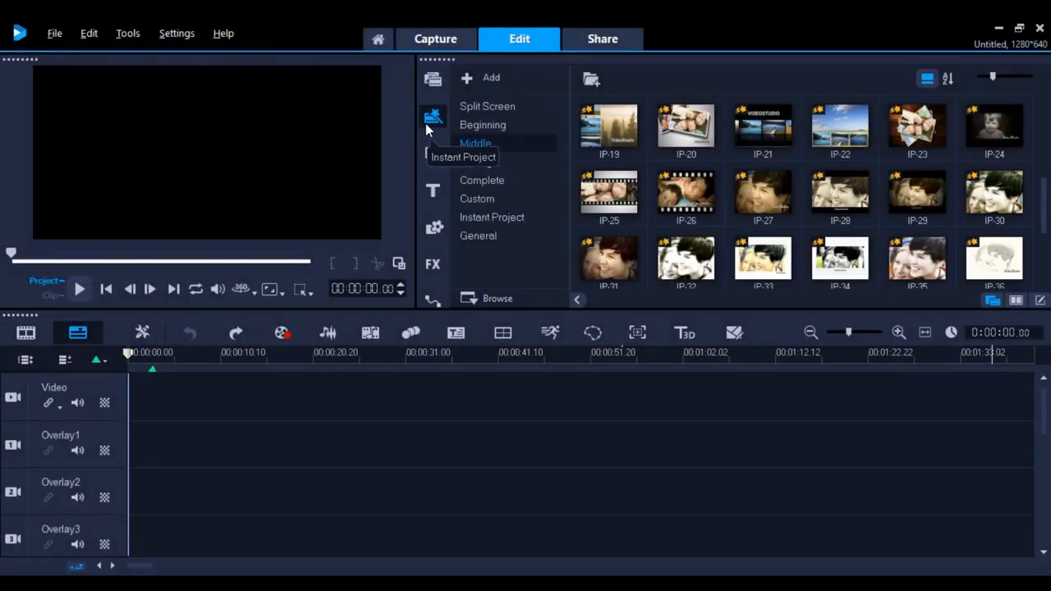
pyautogui.moveTo(671, 194)
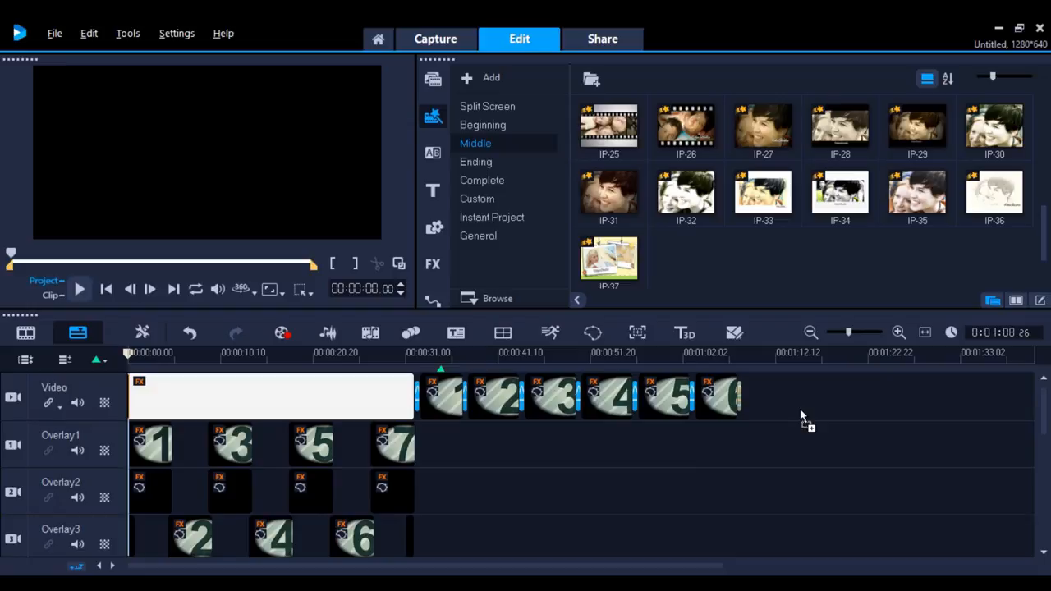
pyautogui.moveTo(443, 97)
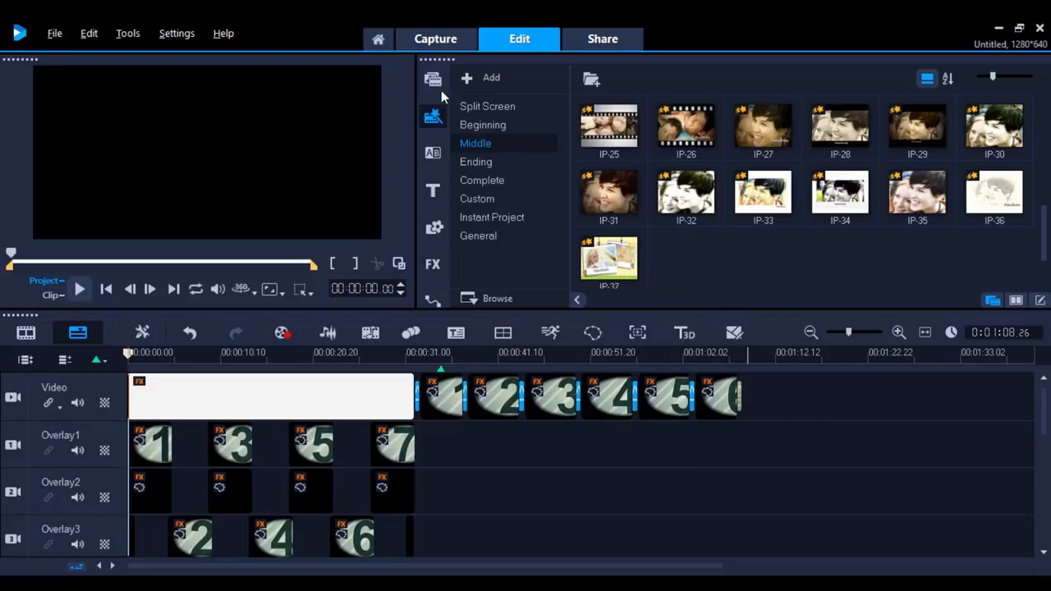
# Step: Swap a numbered placeholder clip for a photo from the Family Time media folder
pyautogui.click(429, 78)
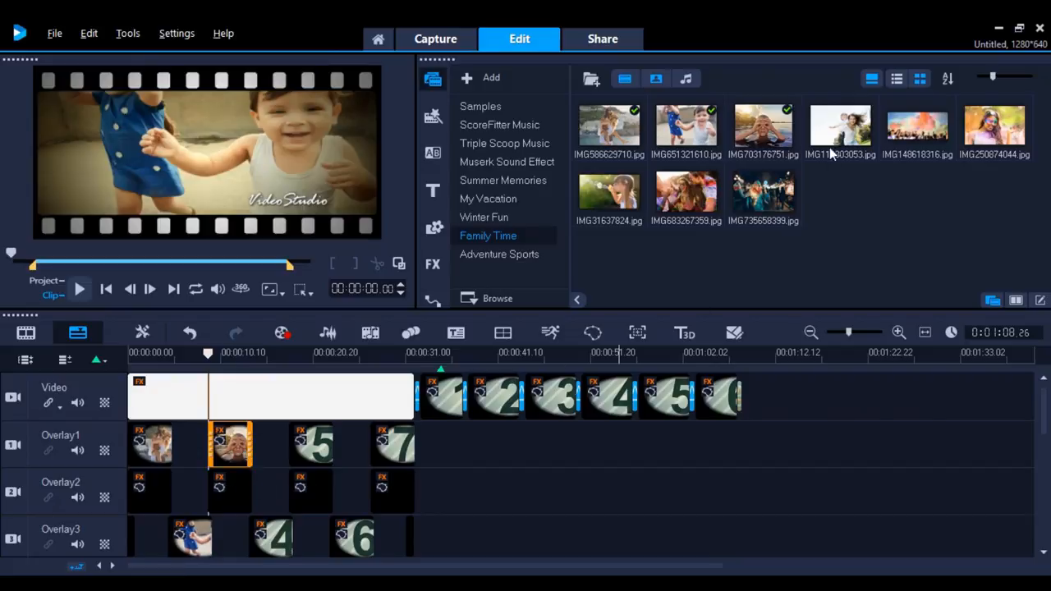
pyautogui.click(79, 288)
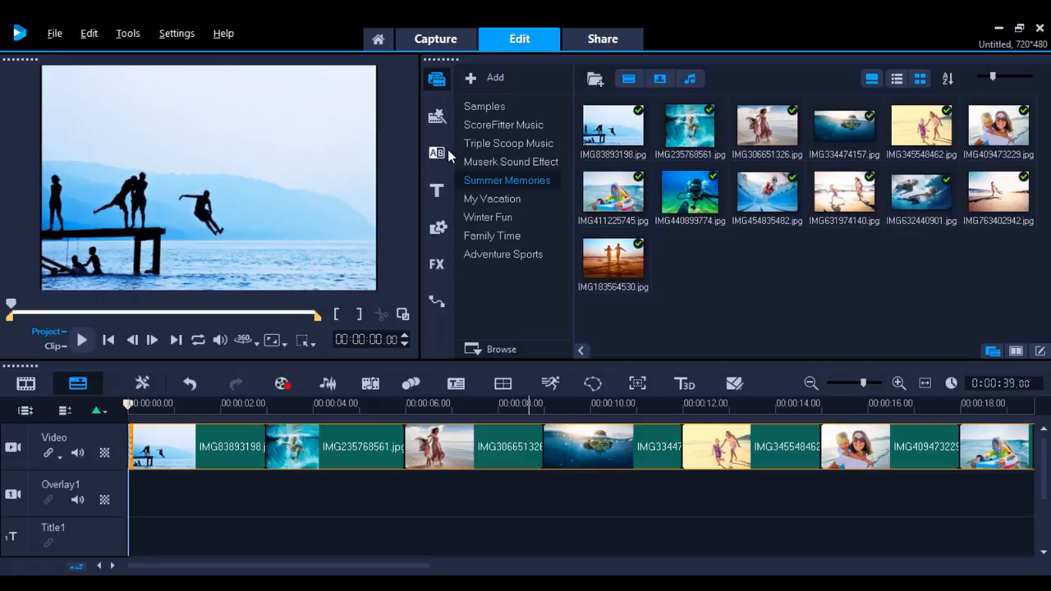
# Step: Apply a transition between all the Summer Memories photos from the Transition library
pyautogui.click(436, 153)
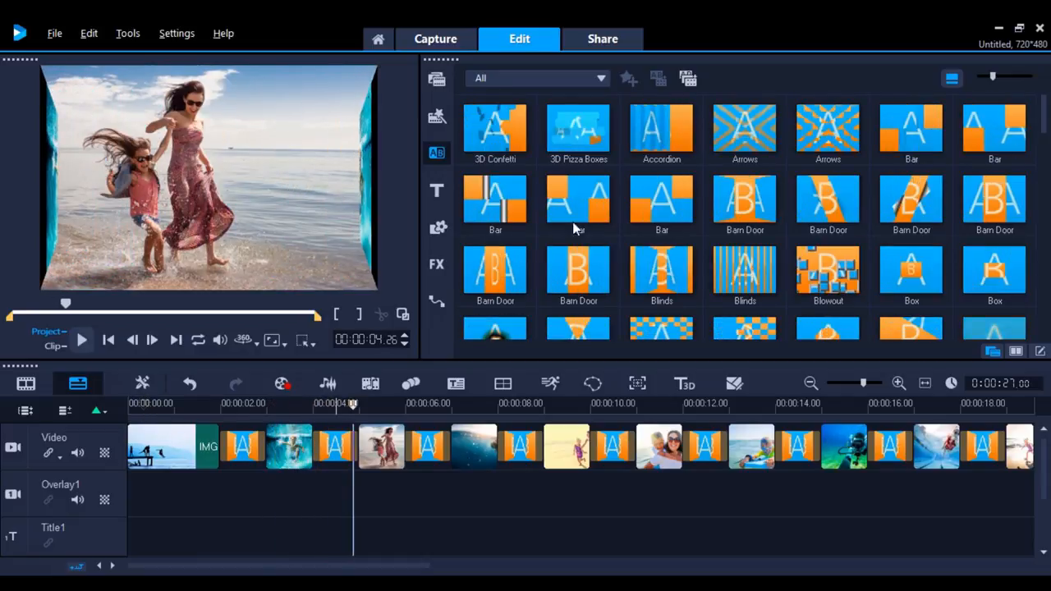
pyautogui.moveTo(686, 78)
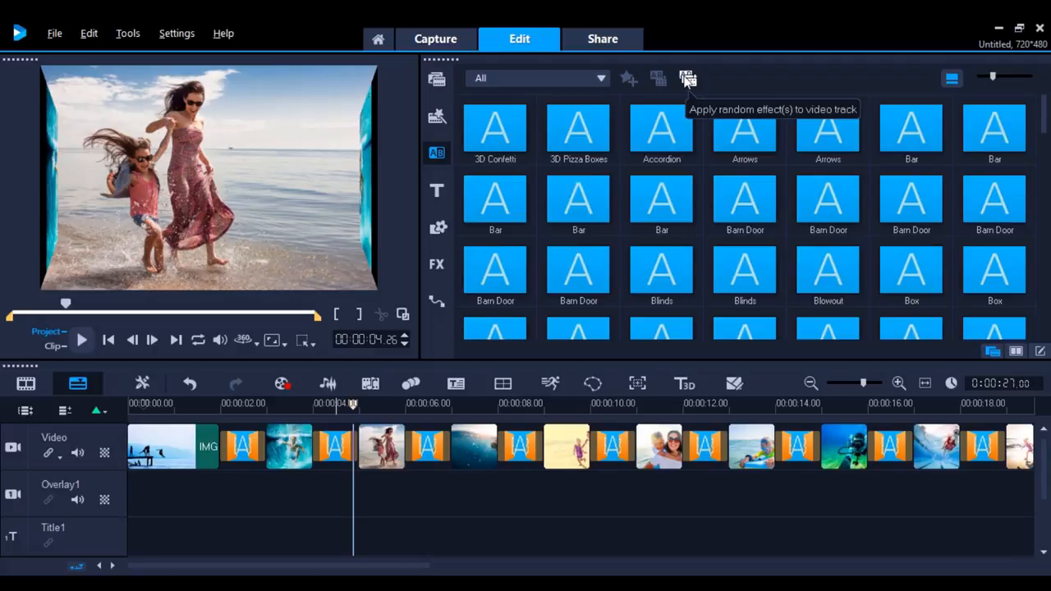
# Step: Overwrite the uniform transitions with random effects across the video track and preview the result
pyautogui.click(687, 78)
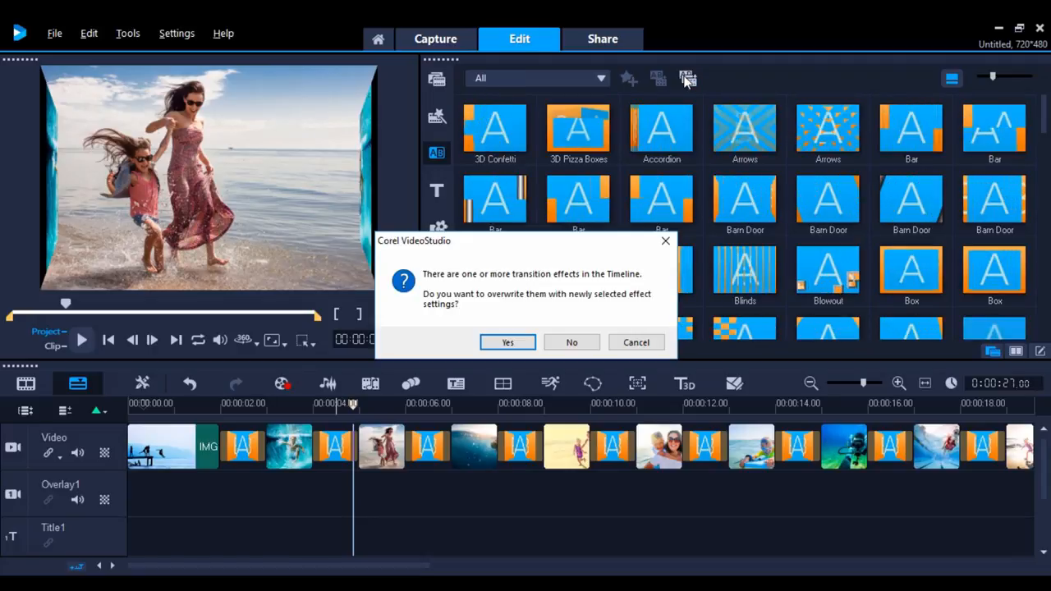
pyautogui.click(506, 342)
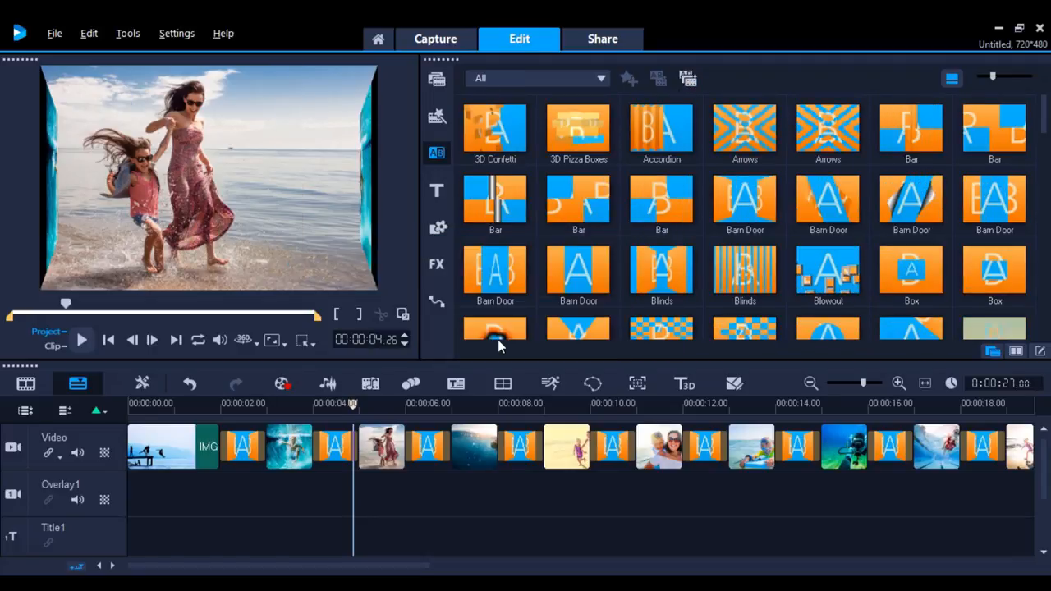
pyautogui.click(80, 339)
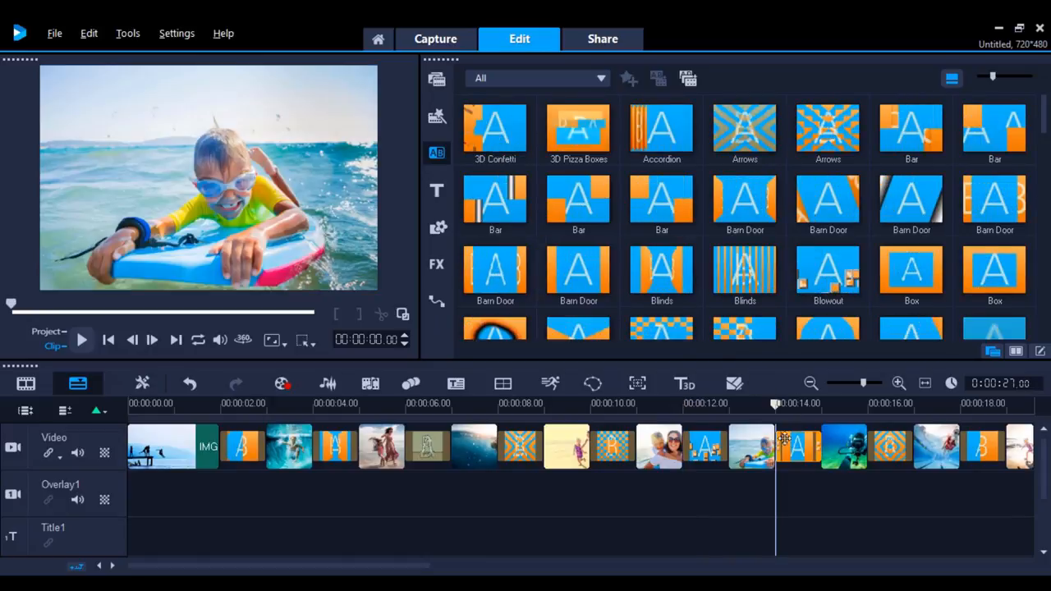
pyautogui.click(81, 339)
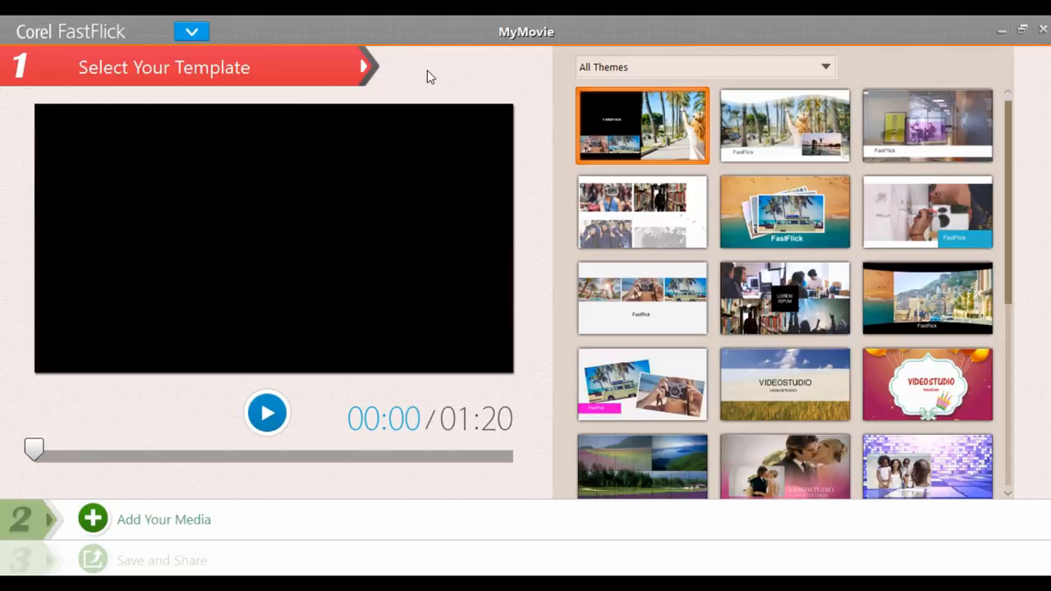
# Step: Pick and preview the beach postcard template, then proceed to Step 2 Add Your Media
pyautogui.click(784, 211)
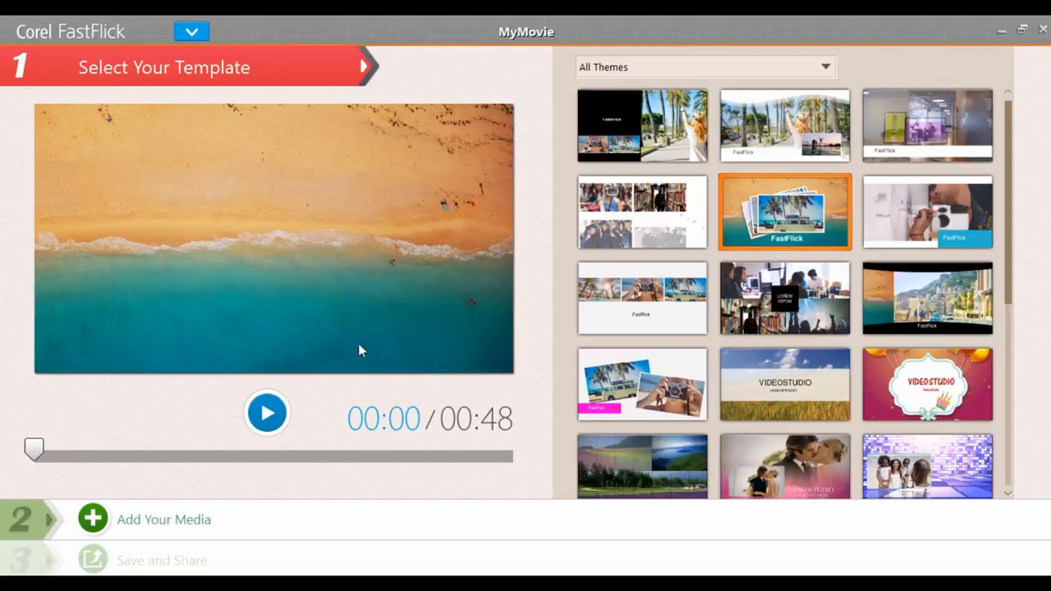
pyautogui.click(267, 412)
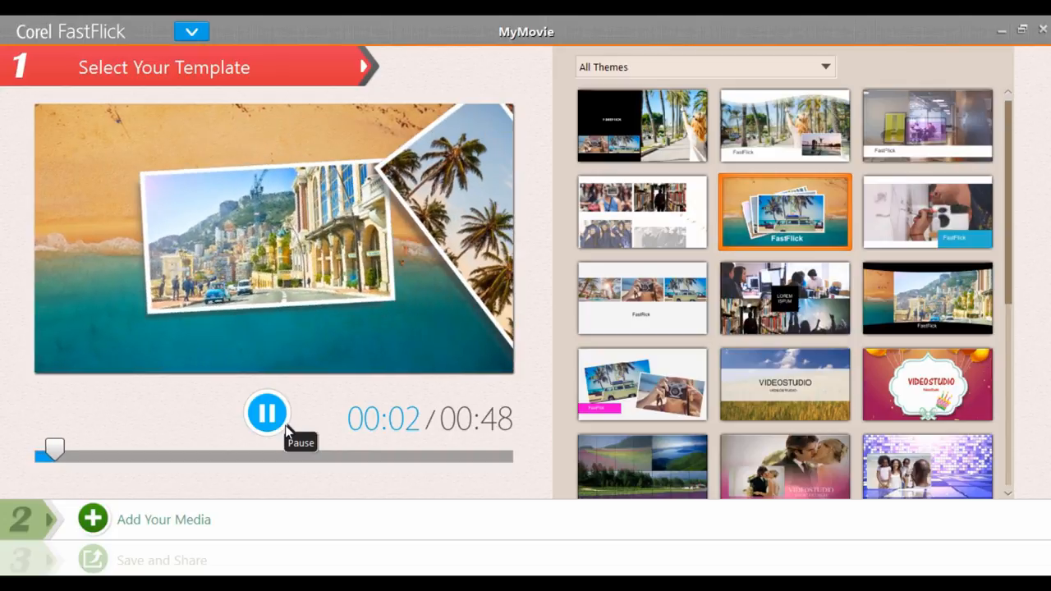
pyautogui.click(163, 519)
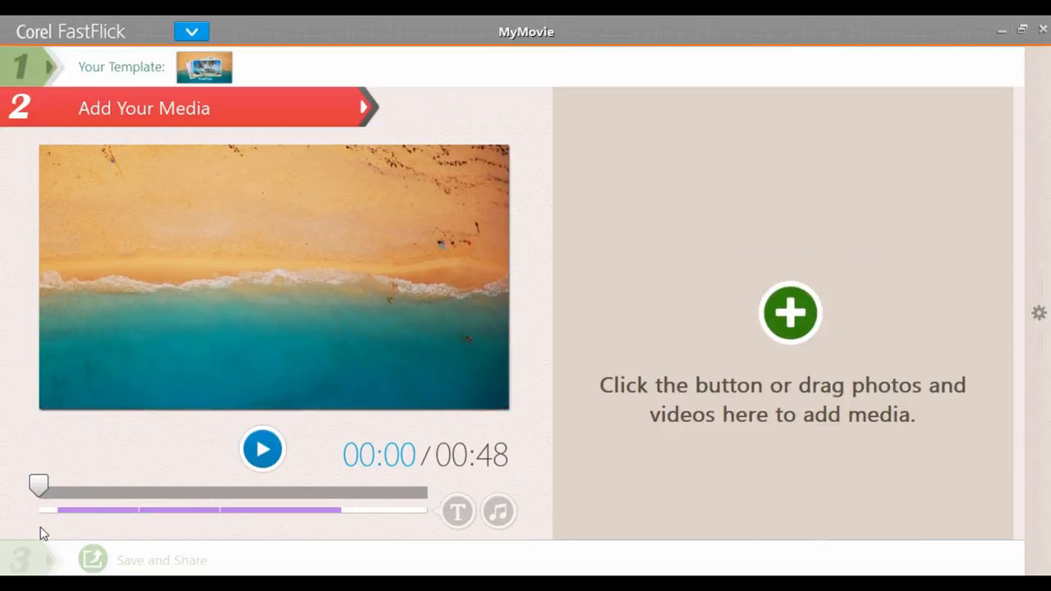
# Step: Import the beach and cycling photos, move the orange-top woman photo to second place and preview
pyautogui.click(789, 312)
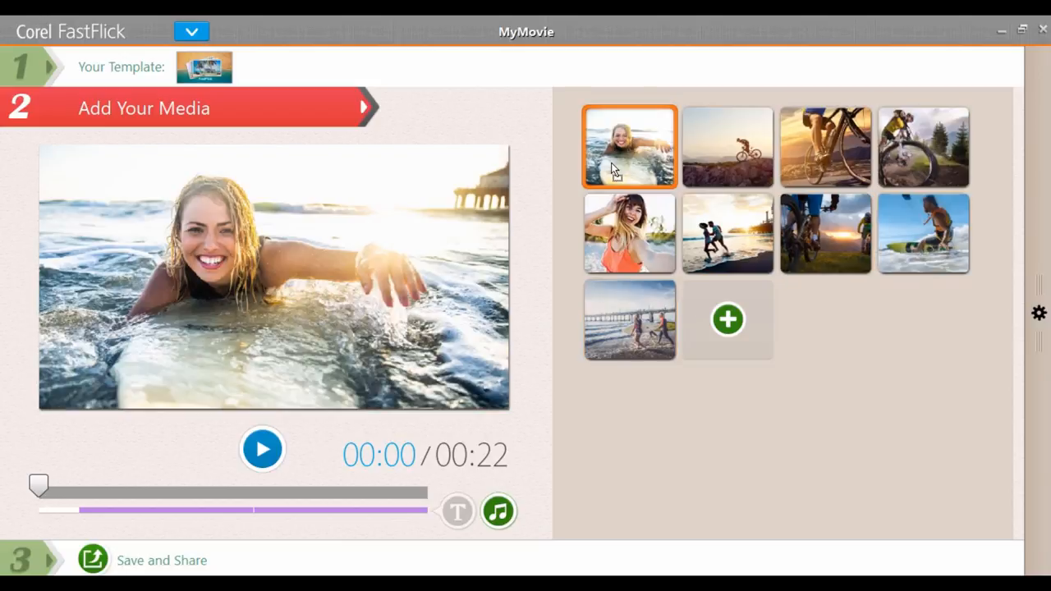
pyautogui.click(629, 232)
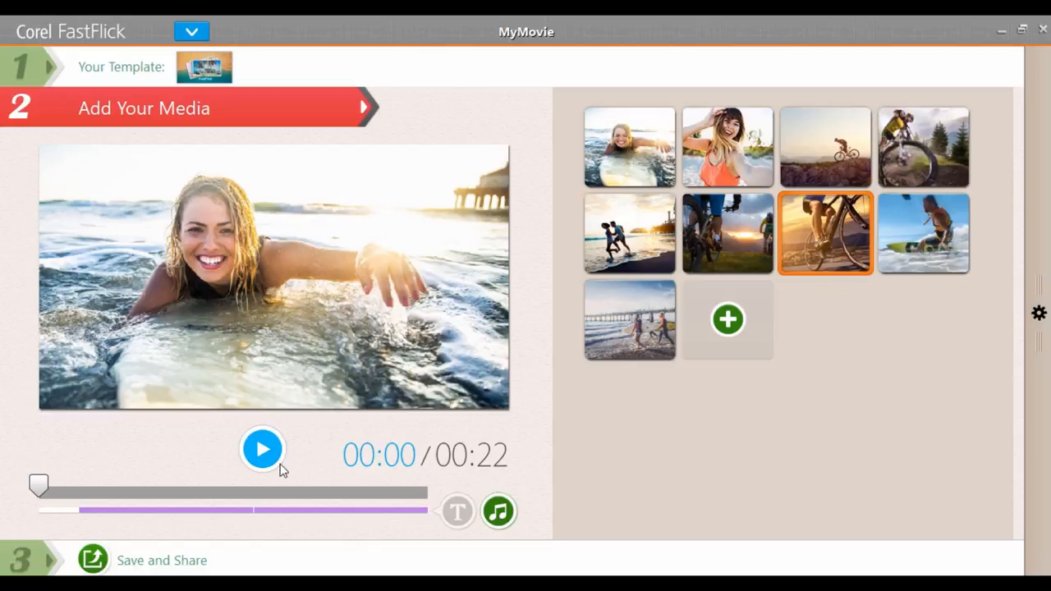
pyautogui.click(262, 448)
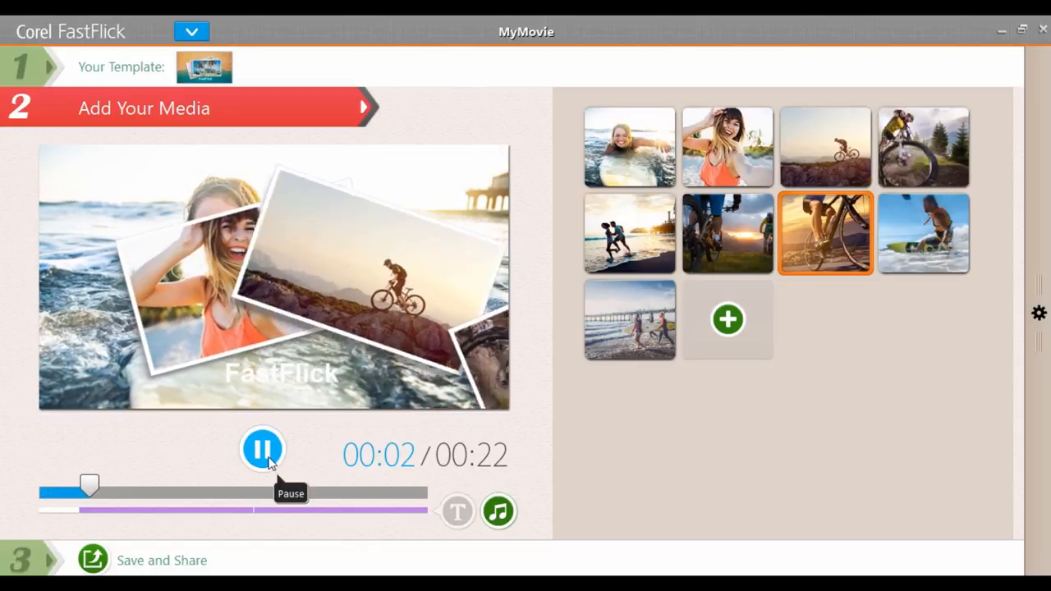
pyautogui.click(262, 448)
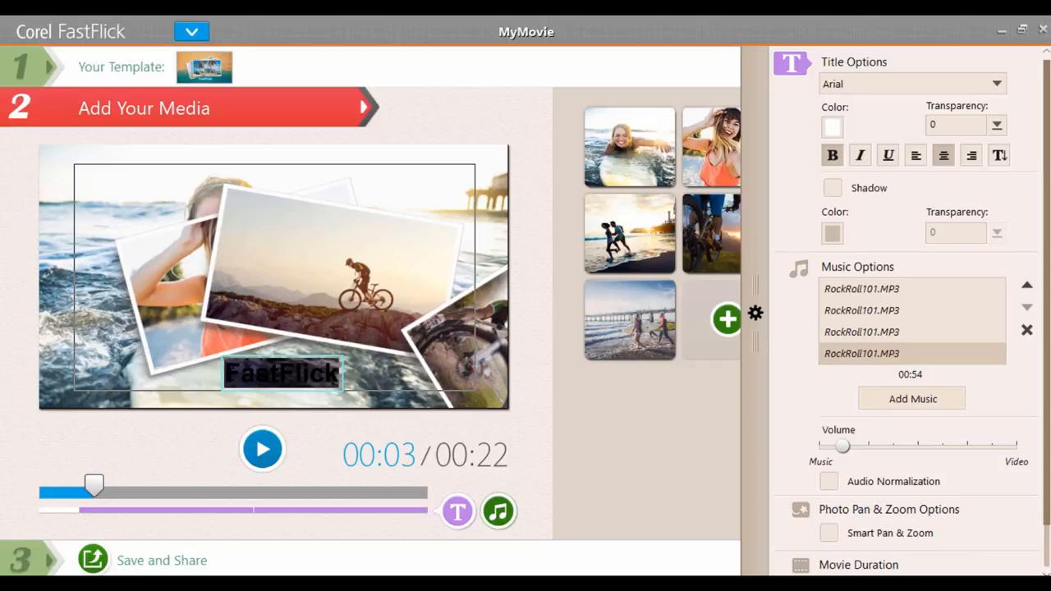
# Step: Retitle the opening slide 'Sports Trip 2018' in blue BATAVIA lettering and preview it
pyautogui.write('Sports Trip 2018')
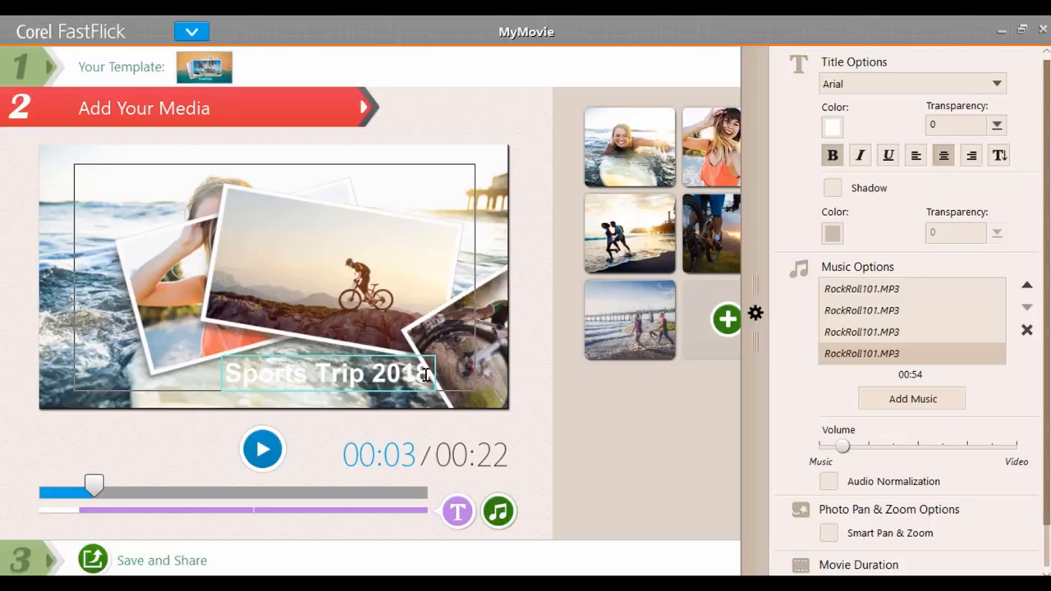
pyautogui.click(831, 127)
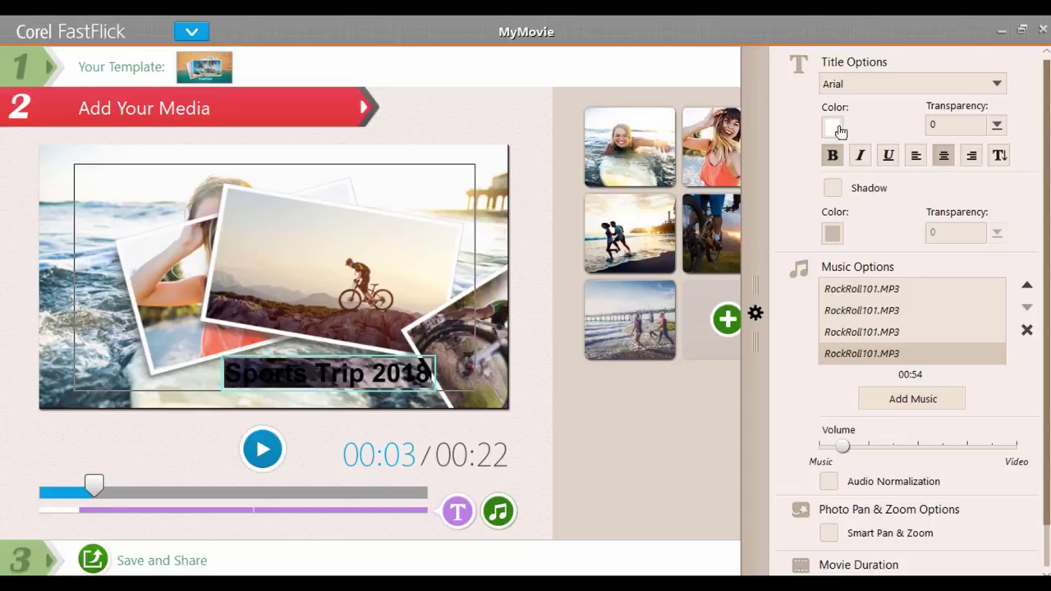
pyautogui.click(832, 126)
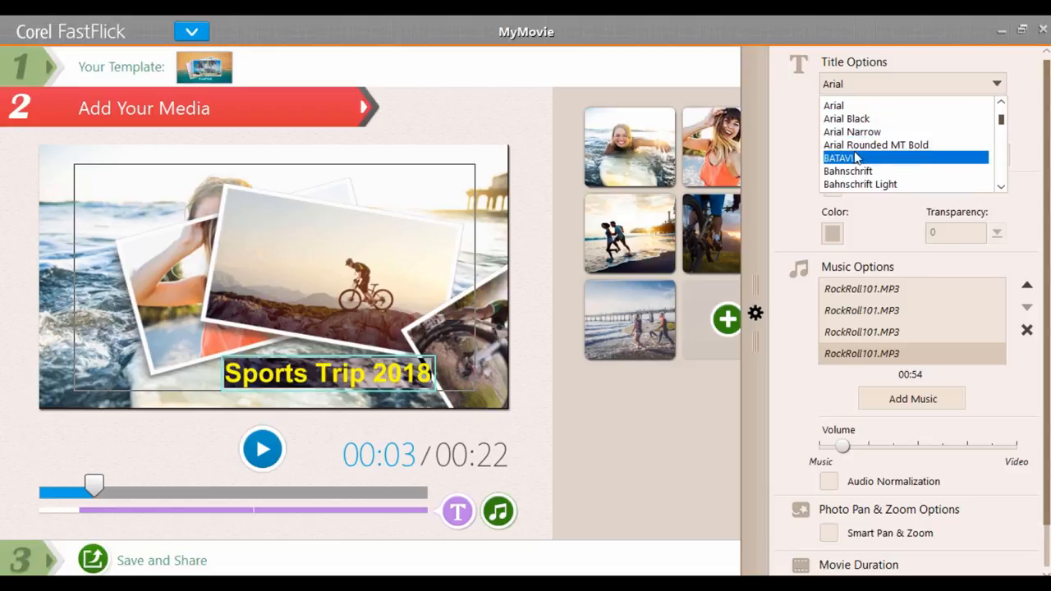
pyautogui.click(848, 158)
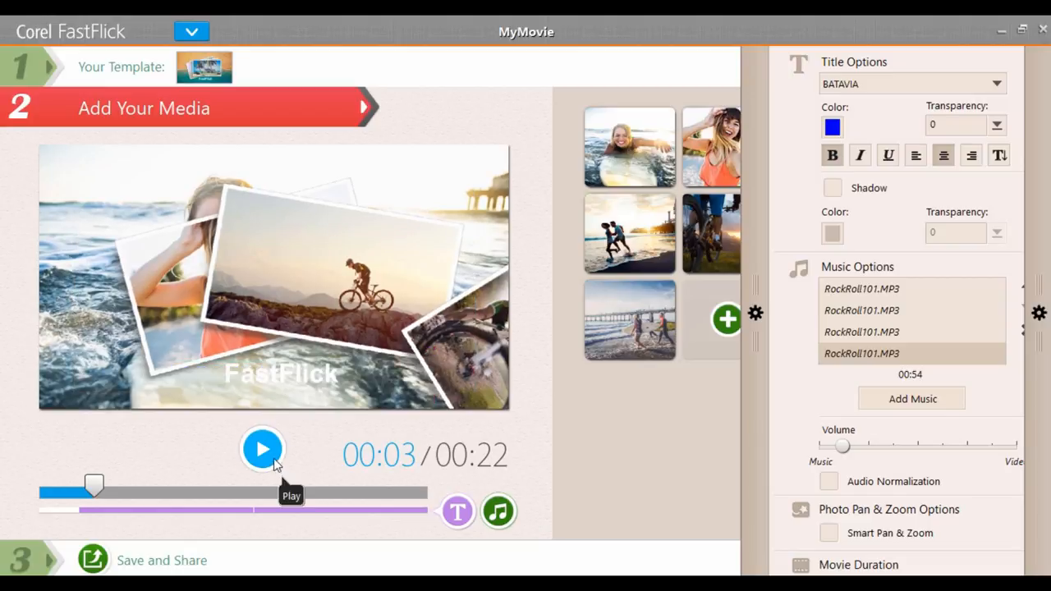
pyautogui.click(262, 449)
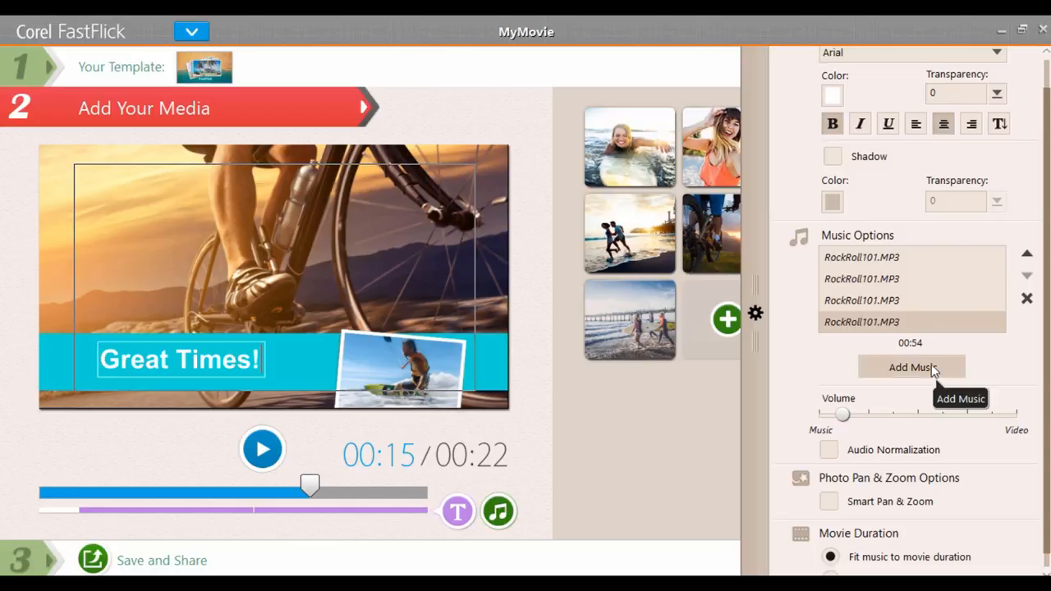
# Step: Tick Smart Pan & Zoom in the options panel and play the preview
pyautogui.click(829, 502)
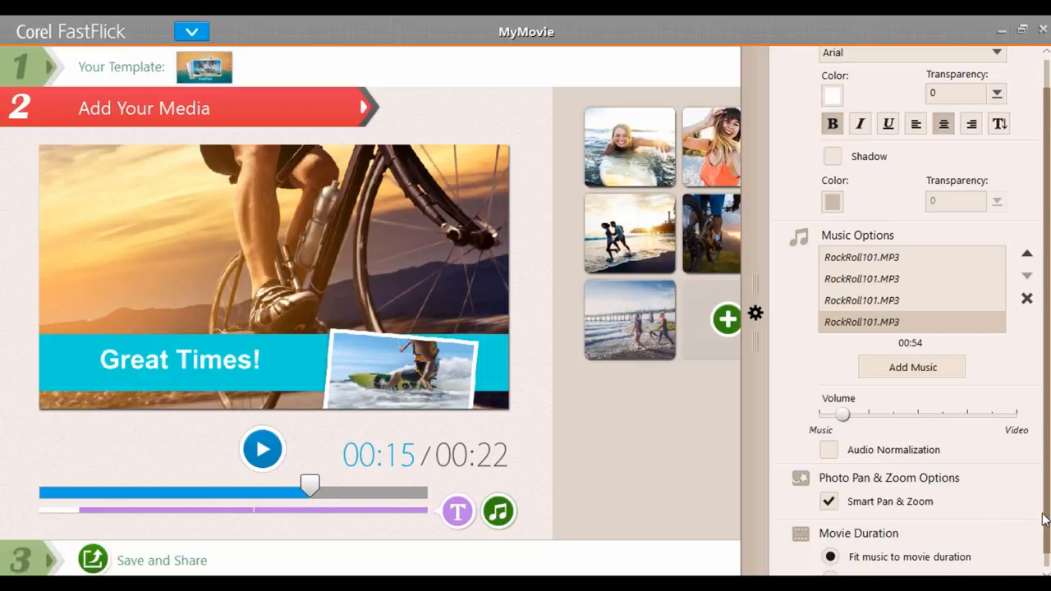
pyautogui.scroll(-3)
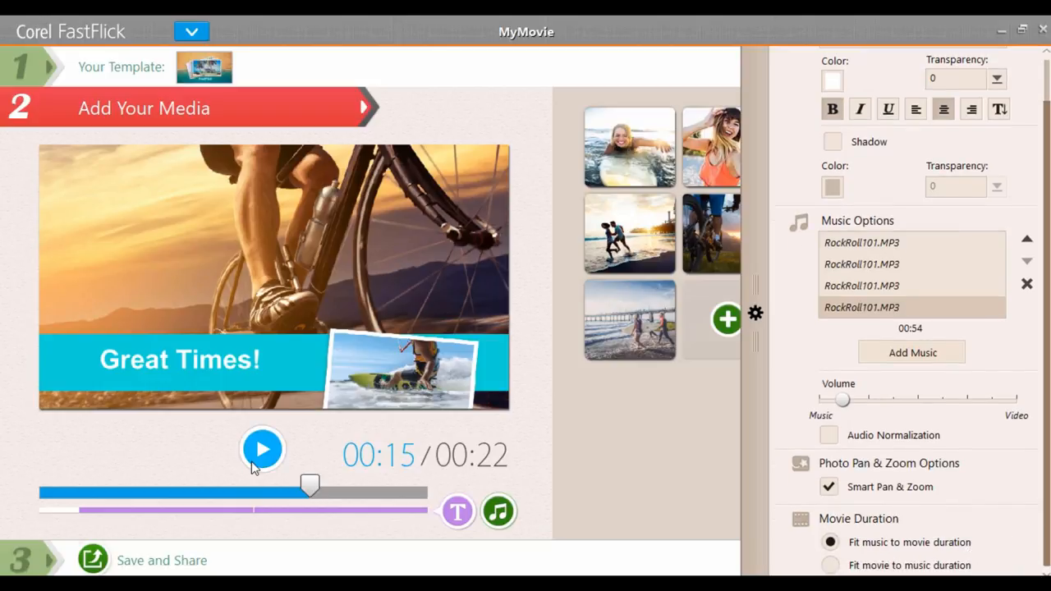
pyautogui.click(263, 448)
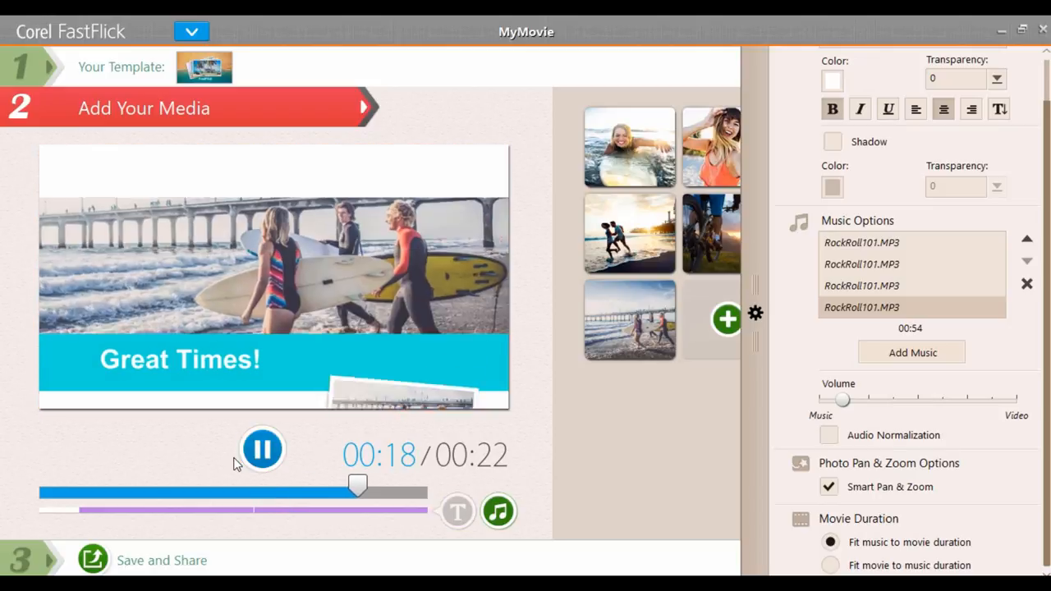